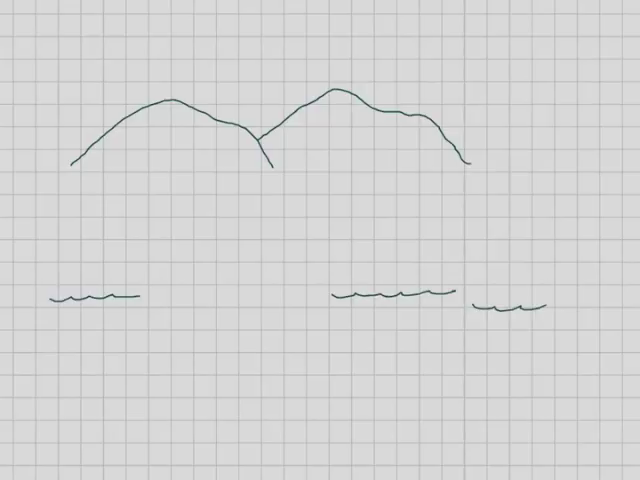
Step: Sketch the river and delta strokes on the grid paper below the mountains
left_click_drag(80, 176, 170, 176)
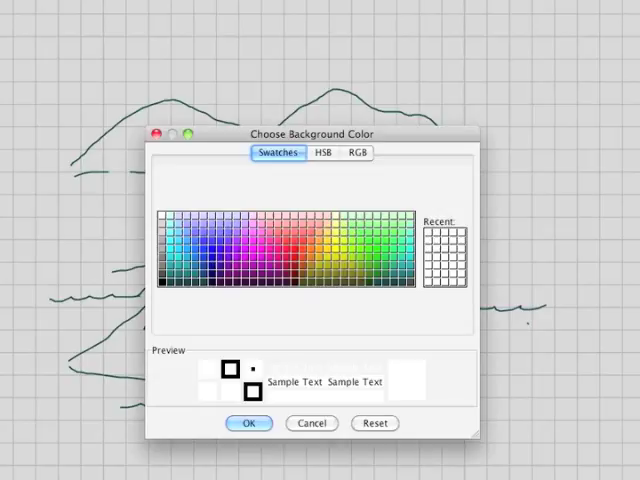
Step: Confirm green as the pen colour for labelling the river channel
left_click(248, 424)
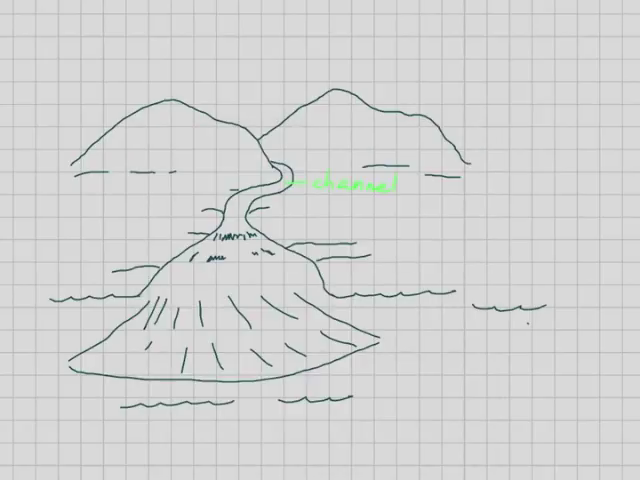